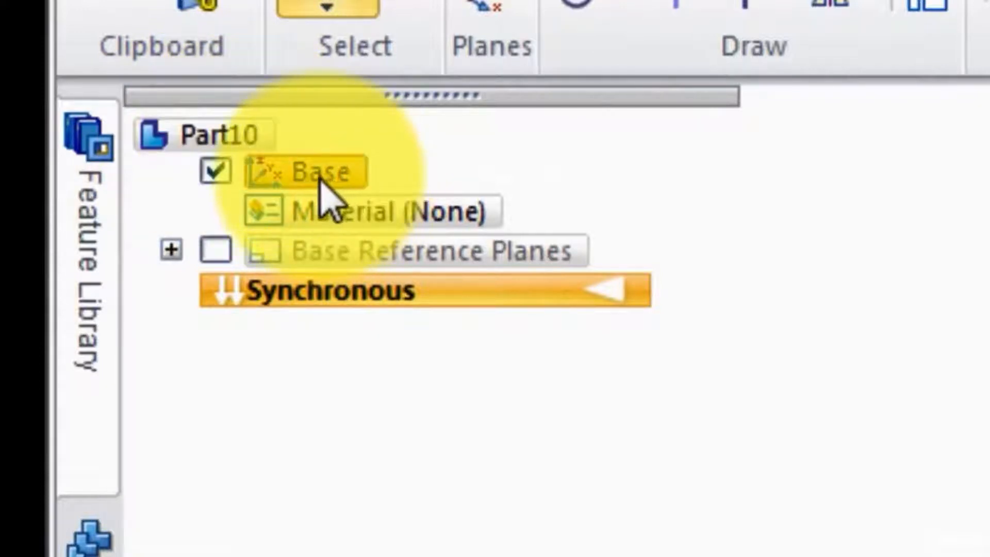
Uncheck Base in the PathFinder tree to hide the base coordinate system.
click(216, 171)
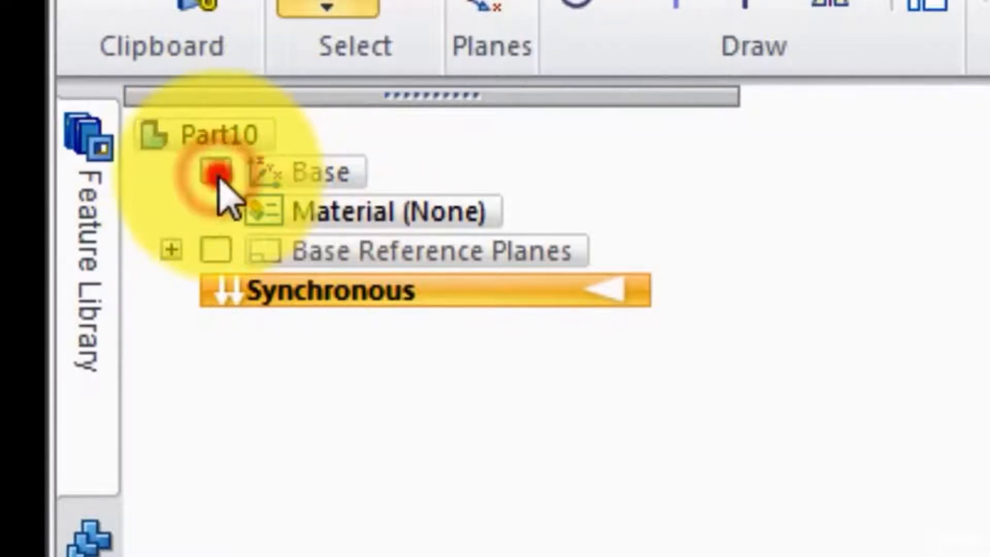
click(216, 172)
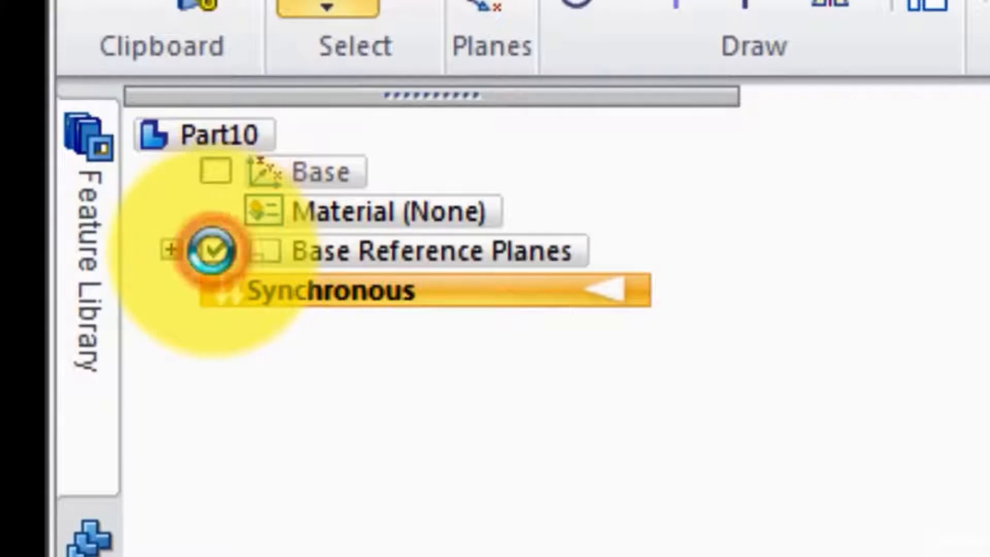
click(217, 250)
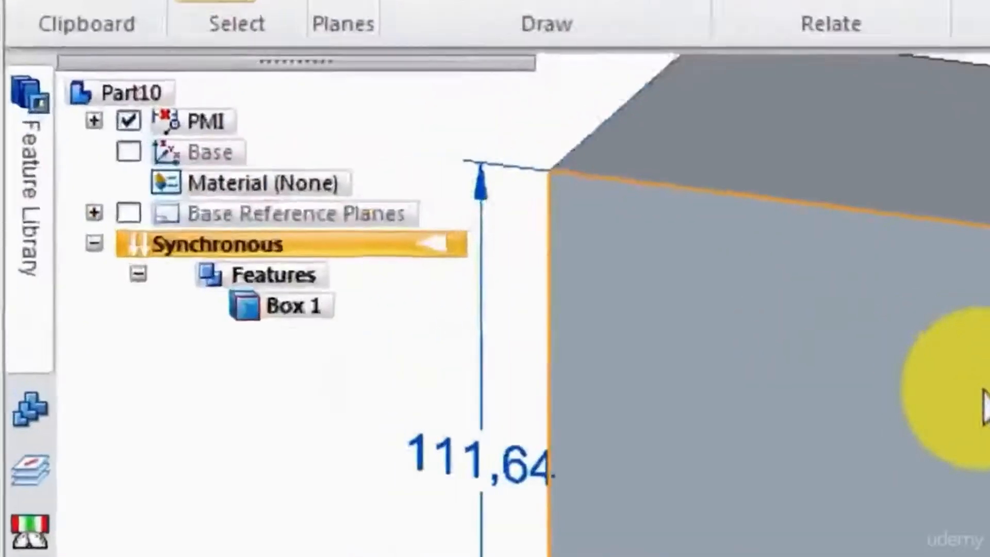
Place a cylinder beside the box and pick the box's front face for the sphere.
click(354, 336)
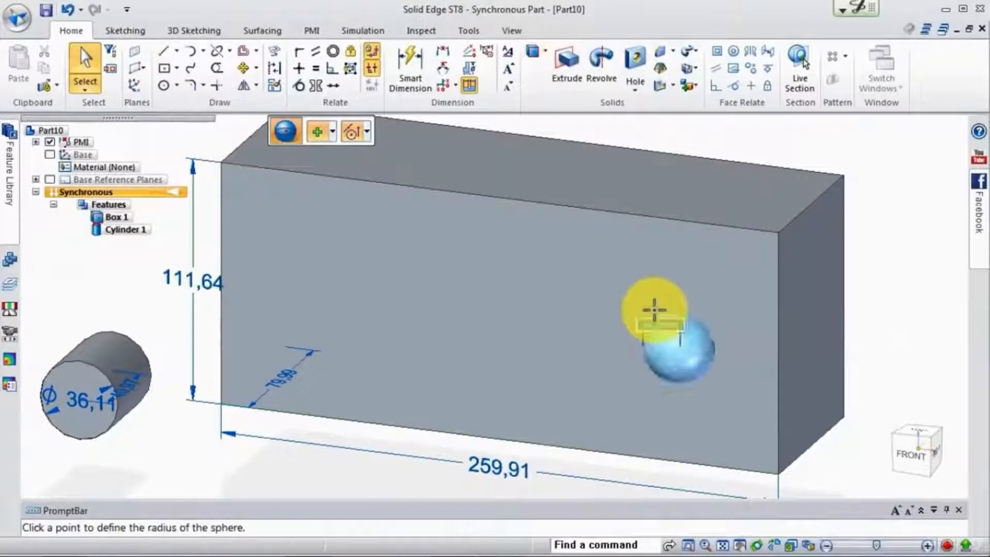
click(657, 316)
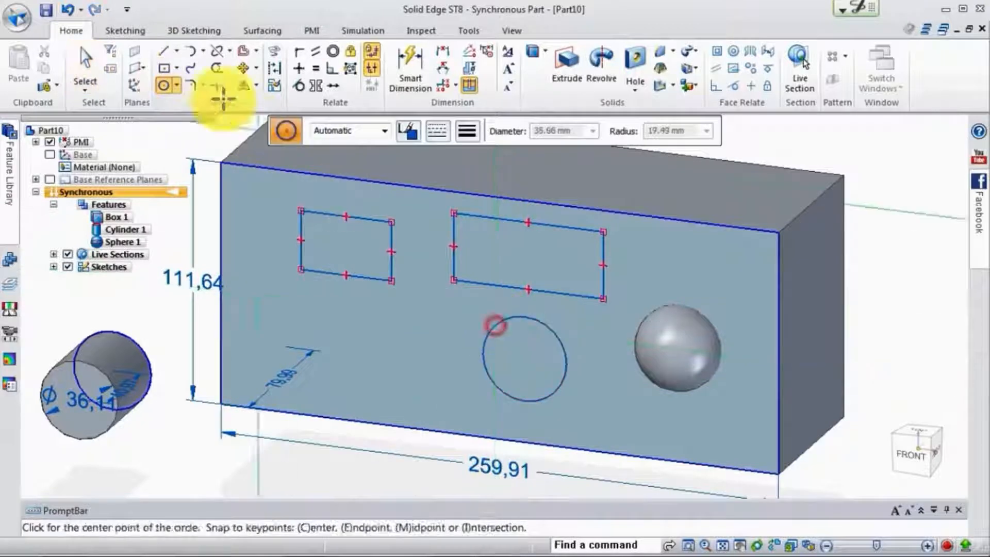
Sketch the triangle on the box's front face with straight lines, then return to selecting.
click(163, 51)
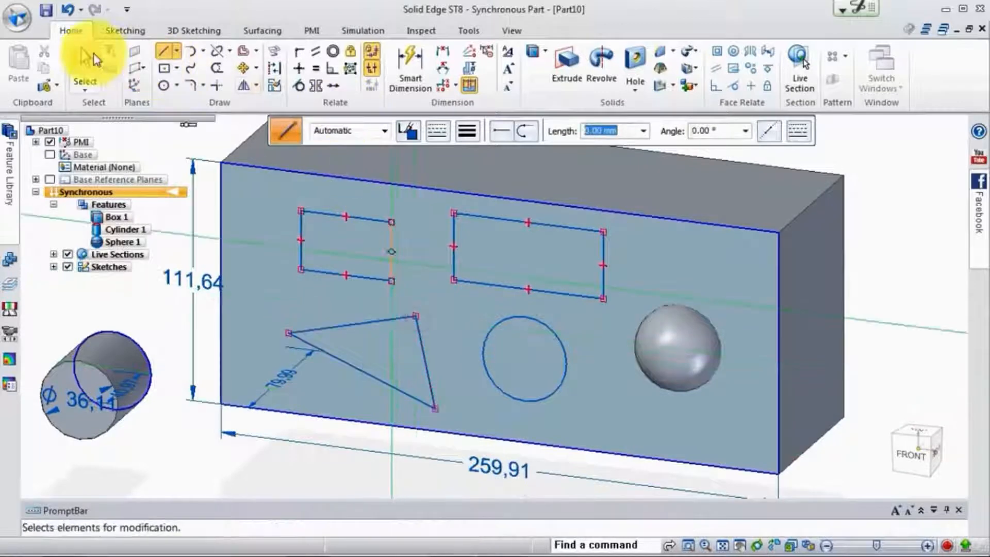
click(527, 252)
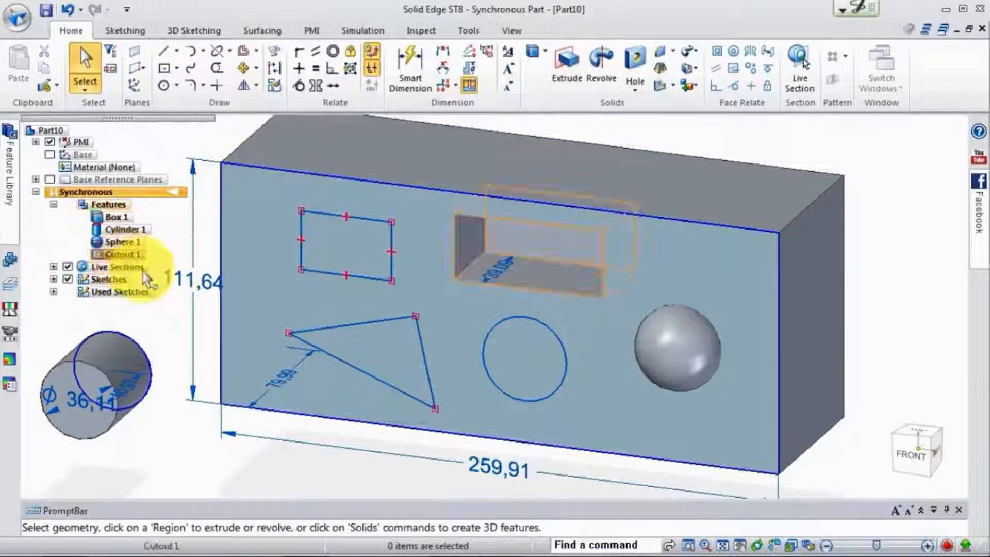
Cut the sketched rectangle and circle regions into the box, setting the circular cut's depth.
click(521, 360)
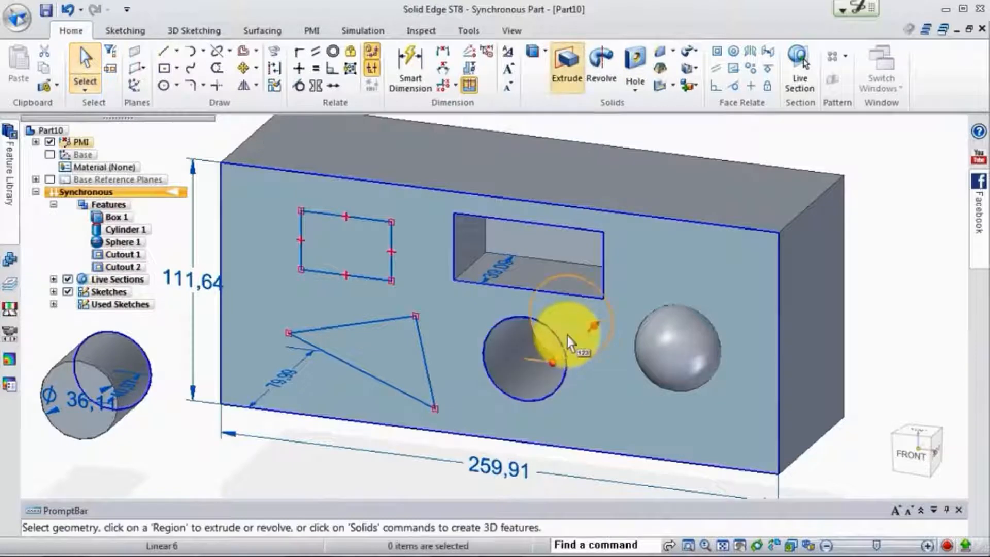
click(341, 253)
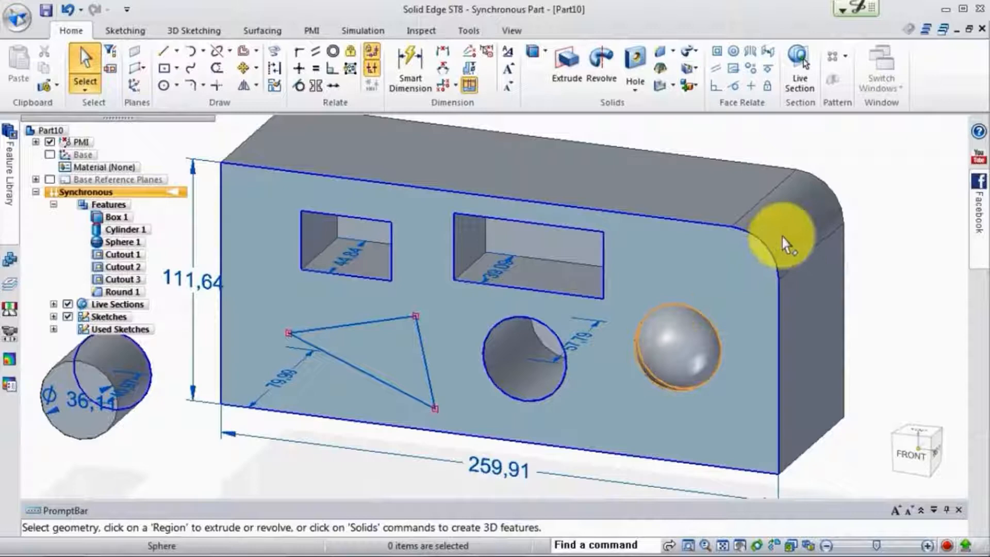
mouse_move(792, 227)
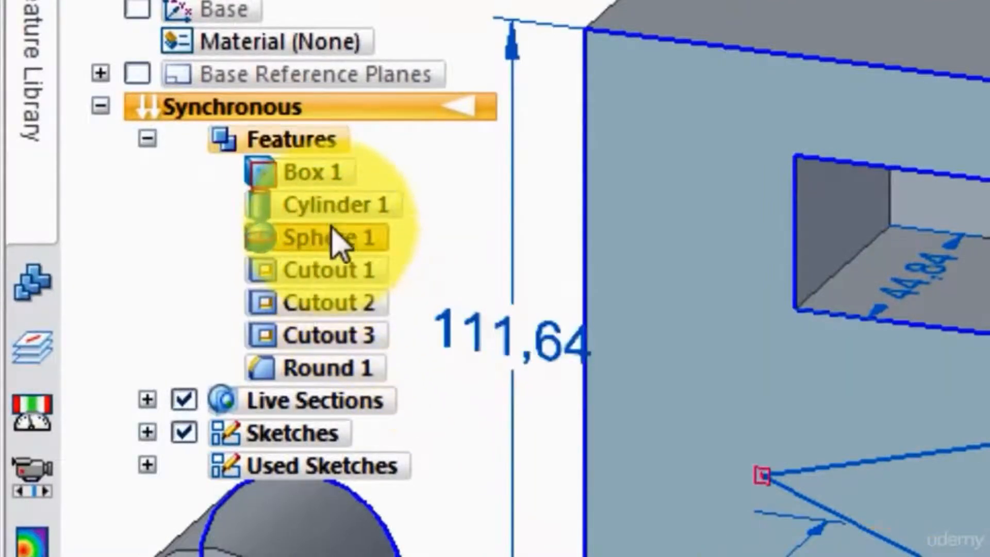
Delete Cylinder 1 and Cutout 2 from the feature tree, then select Sphere 1.
click(331, 204)
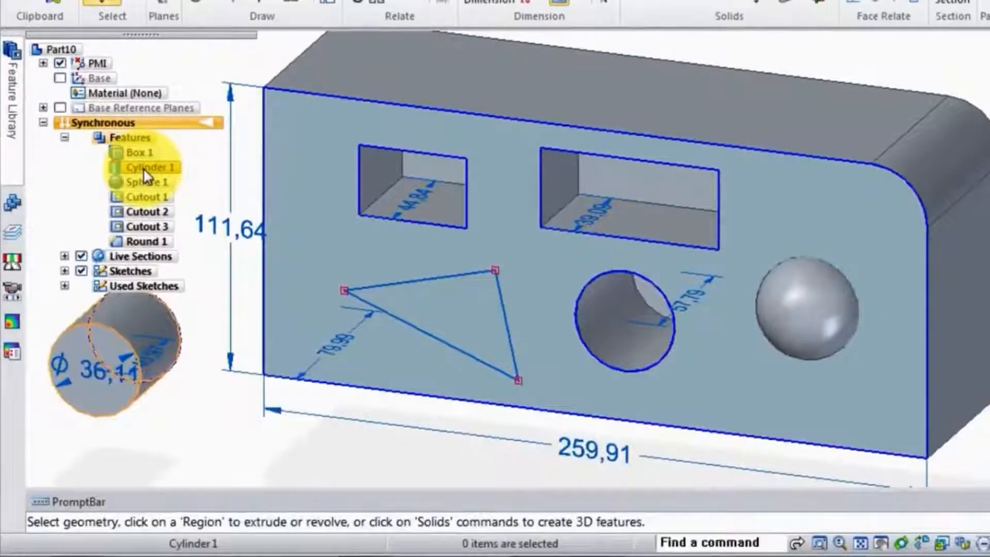
click(148, 166)
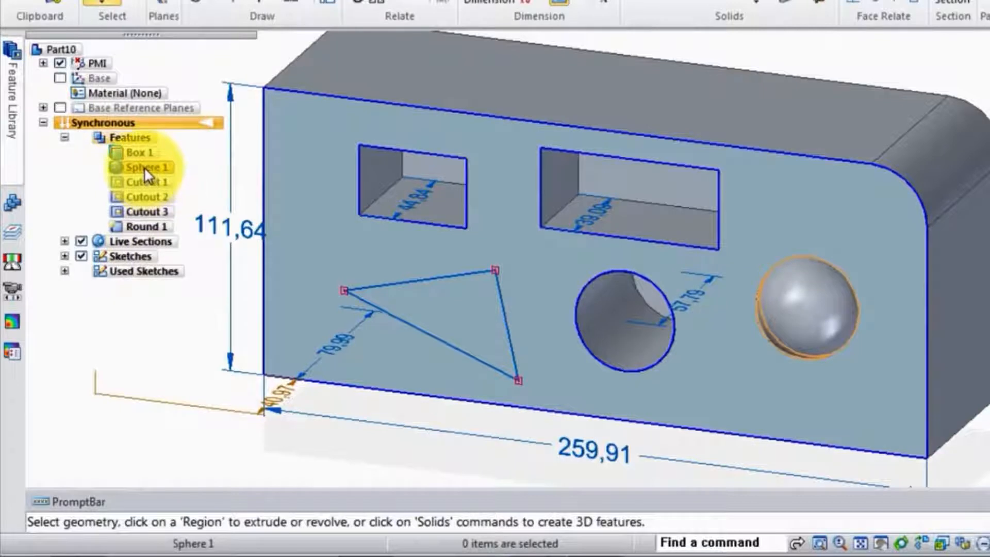
click(146, 182)
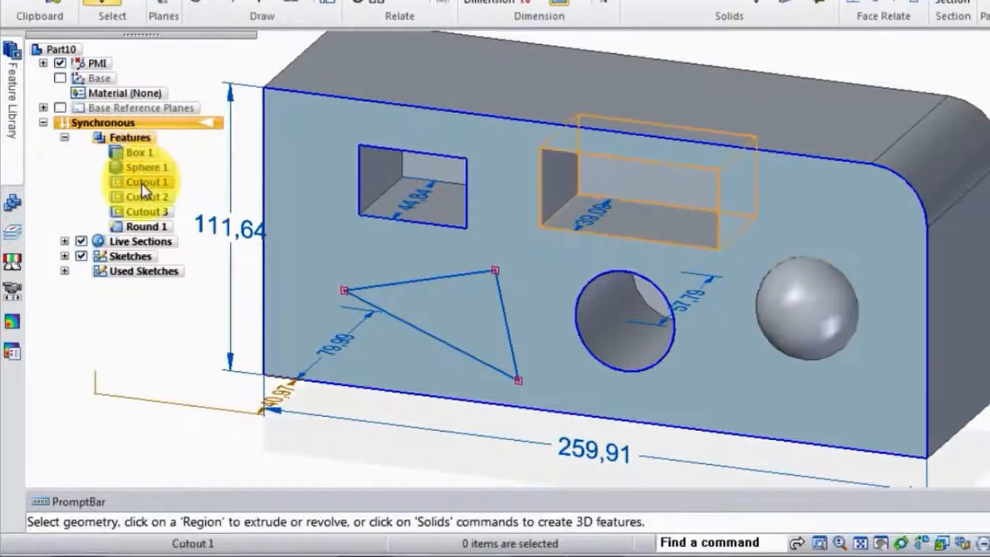
click(146, 196)
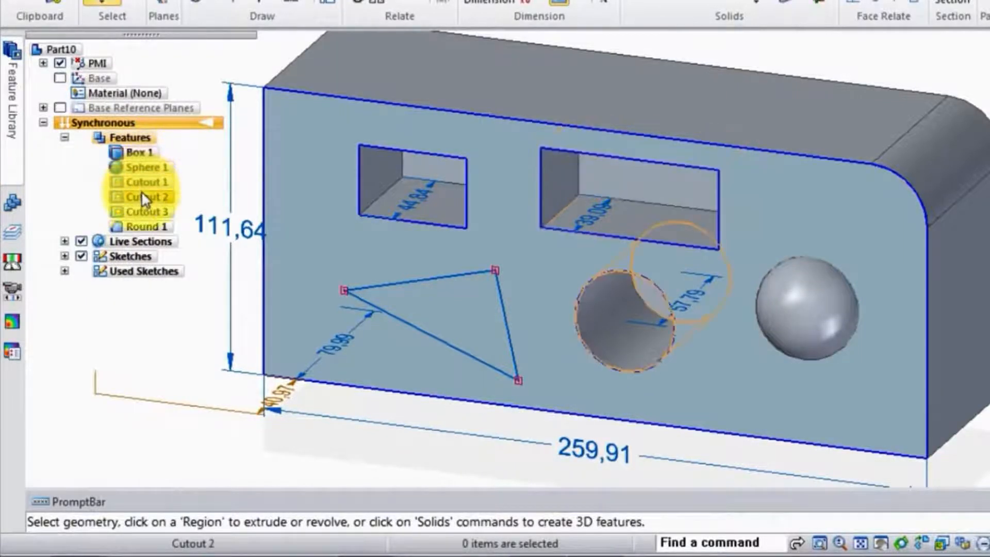
click(146, 196)
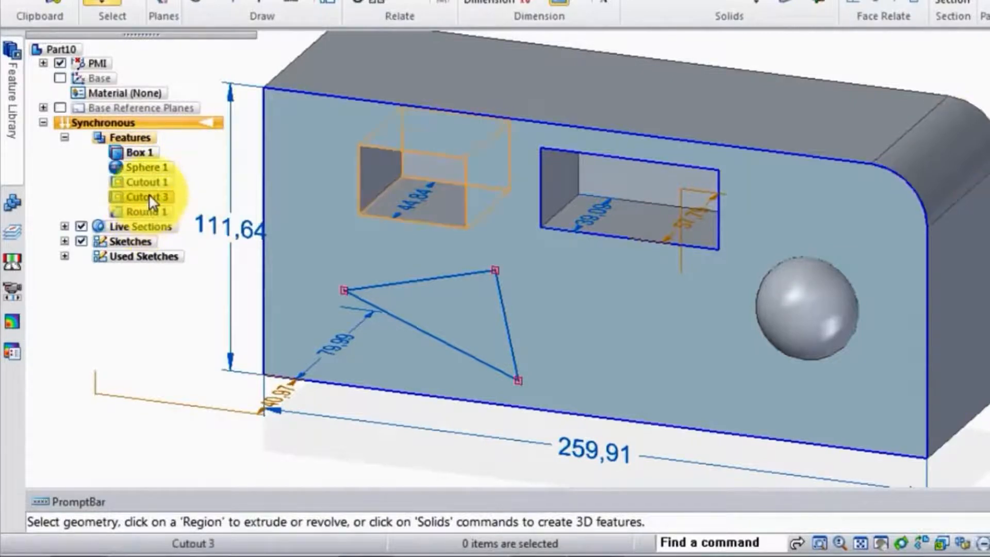
click(145, 167)
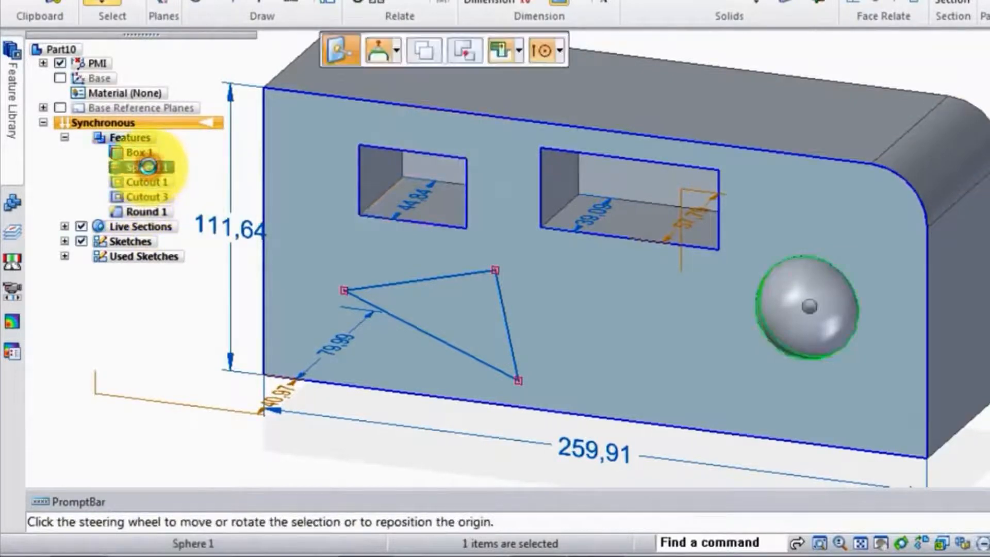